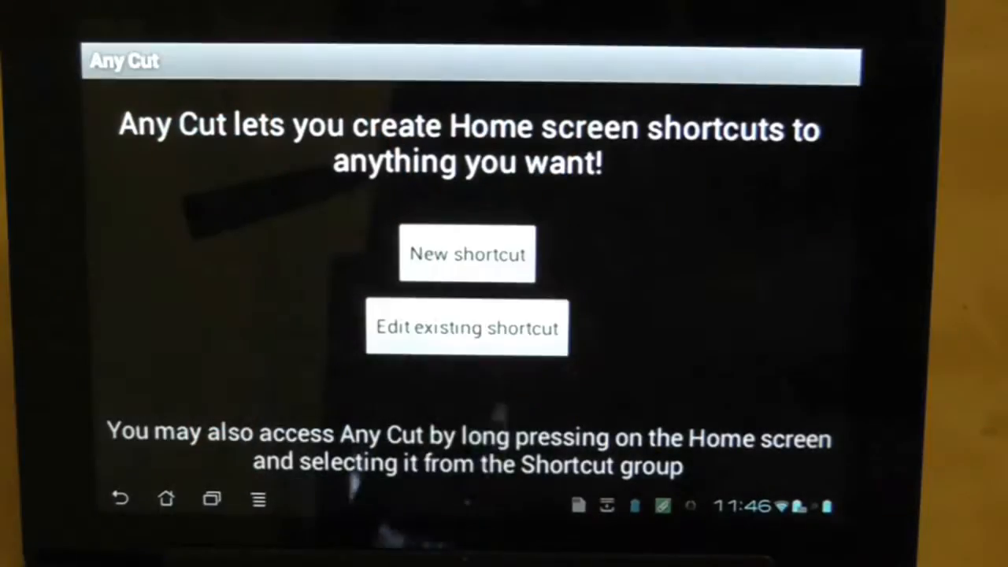
# - Create a Quick launch home screen shortcut in Any Cut and open it
pyautogui.click(466, 254)
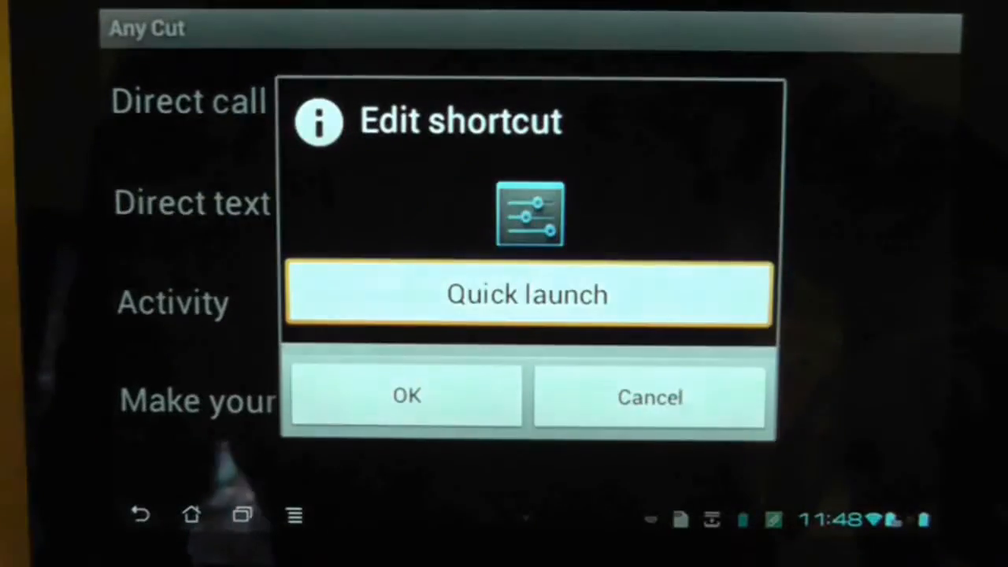
pyautogui.click(406, 395)
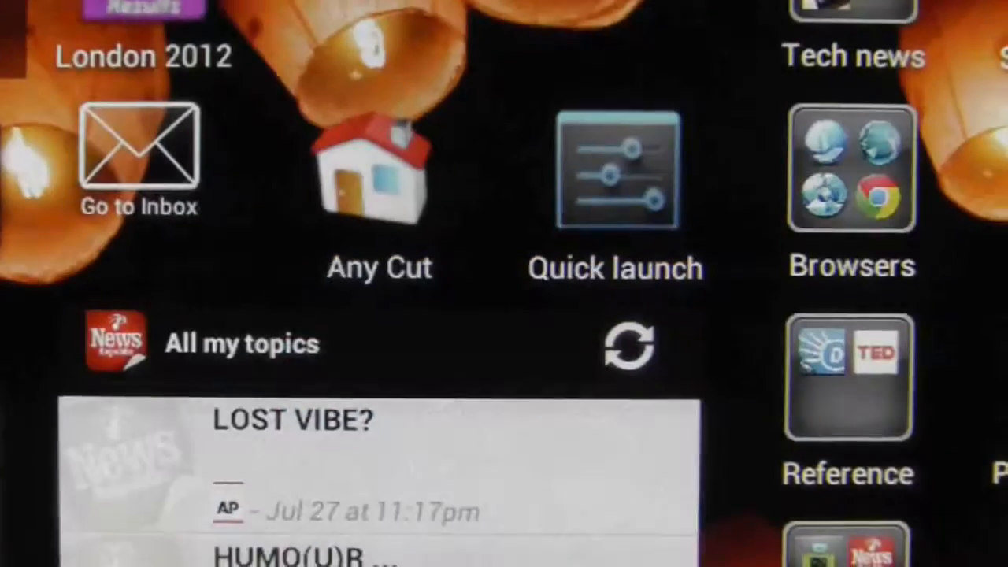
pyautogui.click(614, 169)
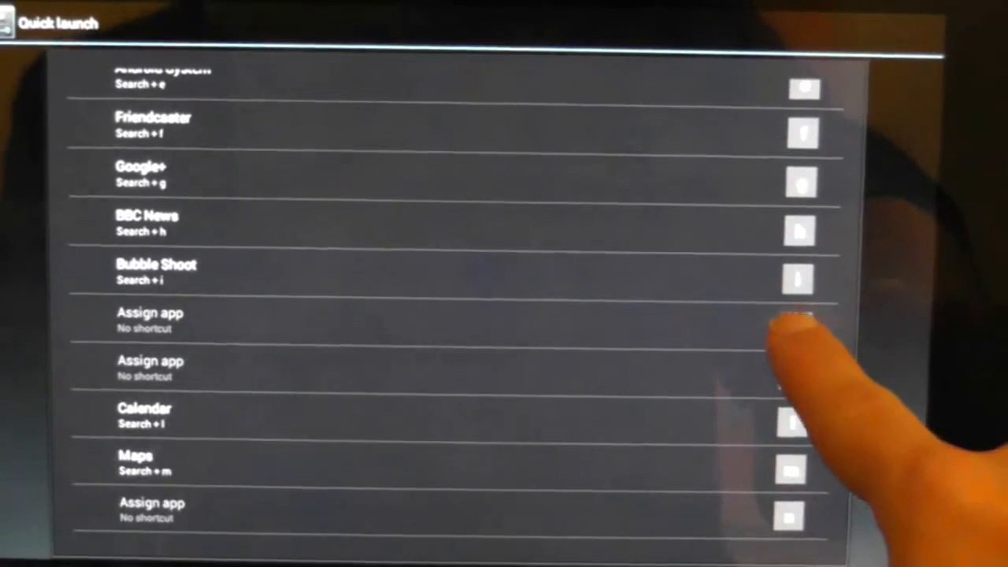
pyautogui.scroll(-3)
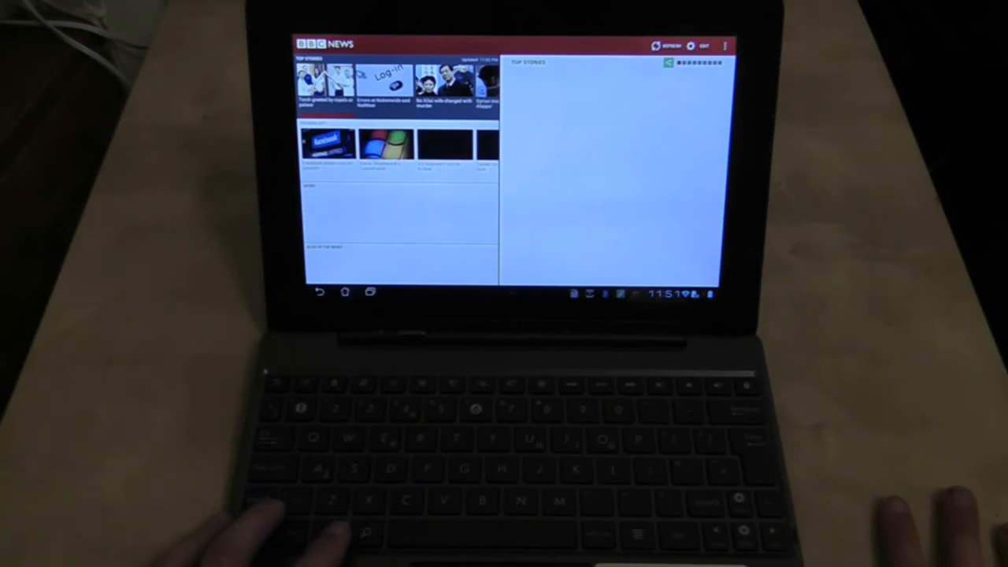
# - Open the BBC News top story 'Torch greeted by royals at palace'
pyautogui.click(326, 83)
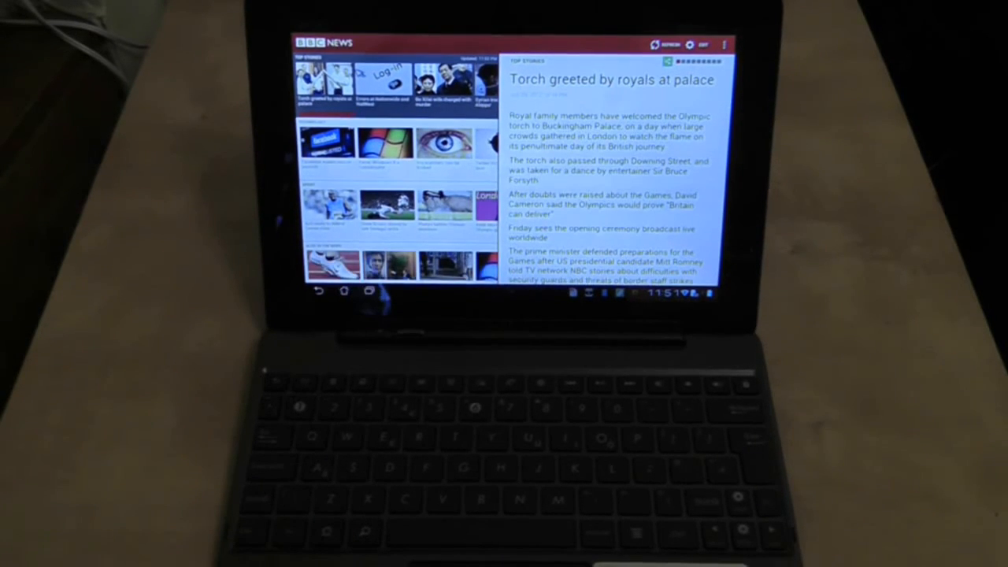